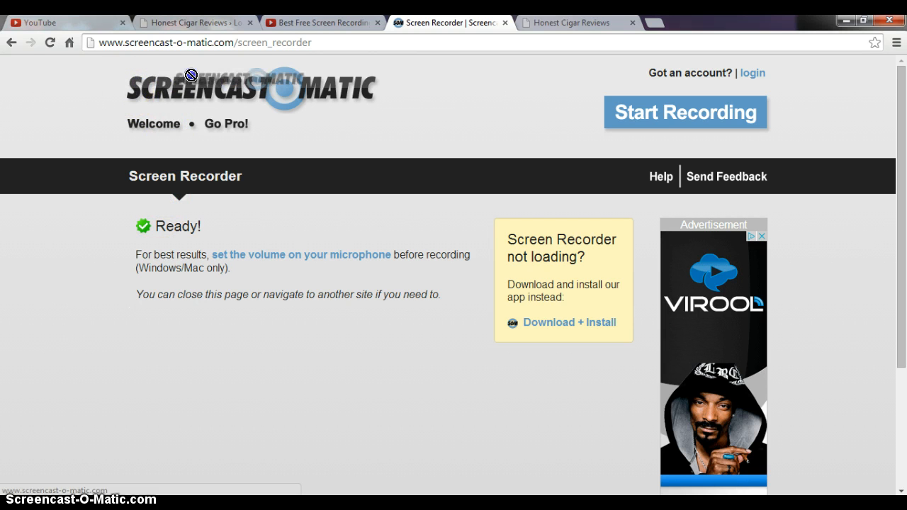
pyautogui.moveTo(187, 159)
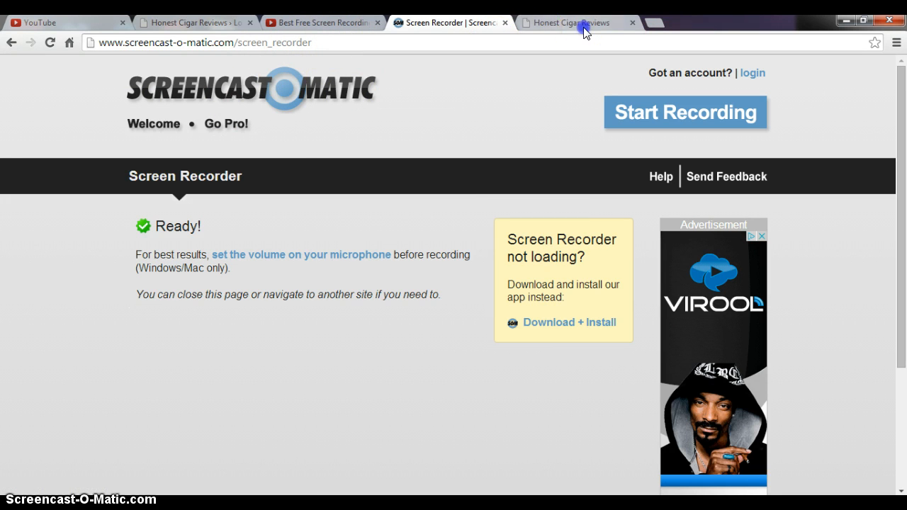
# Reload the live Honest Cigar Reviews page and highlight the old Clarkston, MI 48346 footer address
pyautogui.click(573, 23)
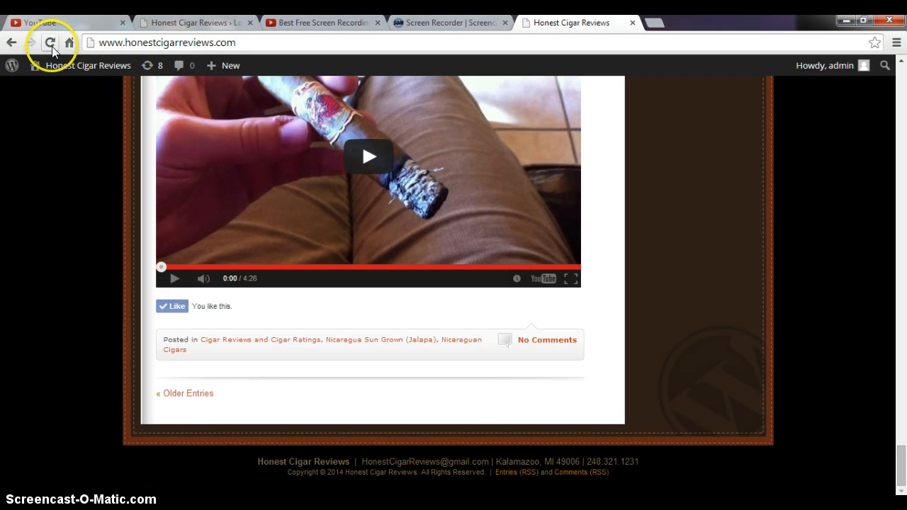
pyautogui.click(51, 43)
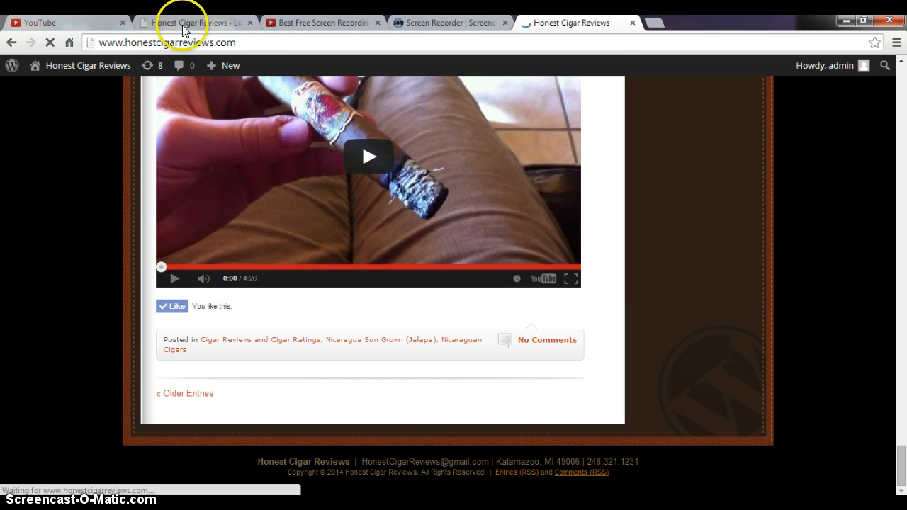
pyautogui.click(191, 23)
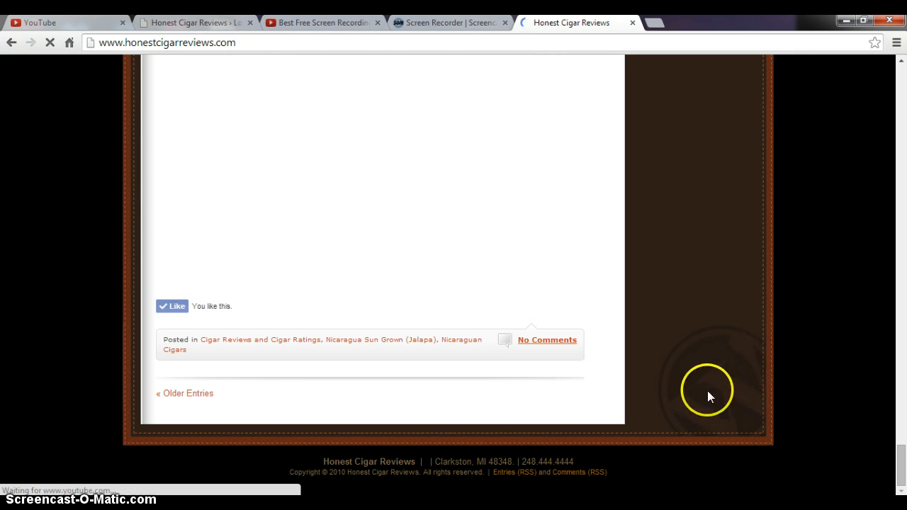
pyautogui.moveTo(733, 405)
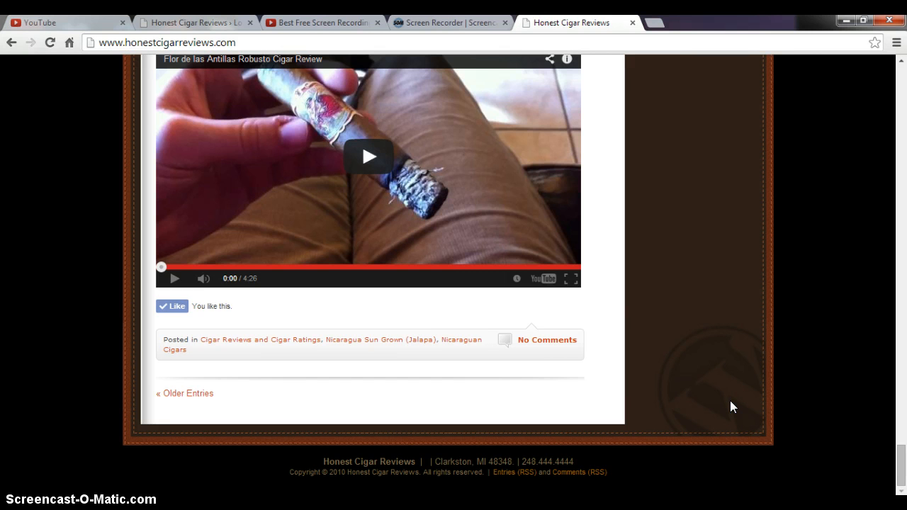
pyautogui.moveTo(659, 408)
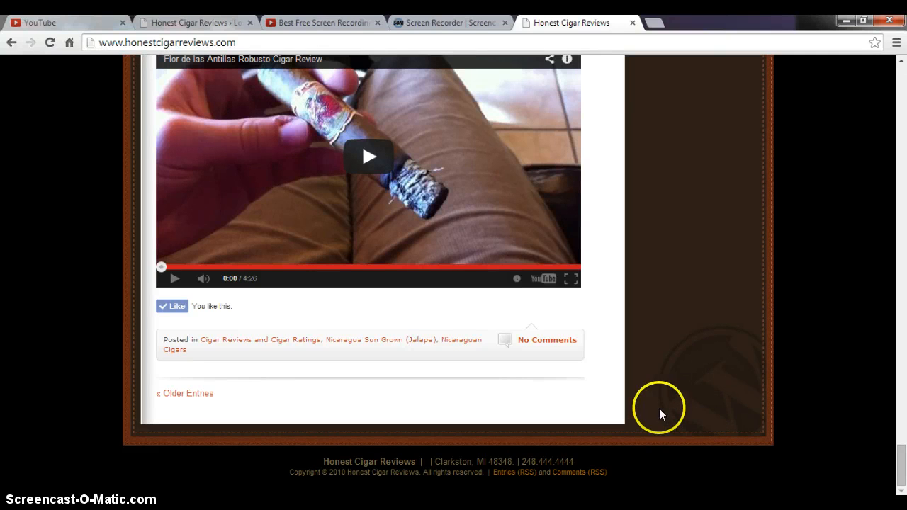
pyautogui.moveTo(329, 456)
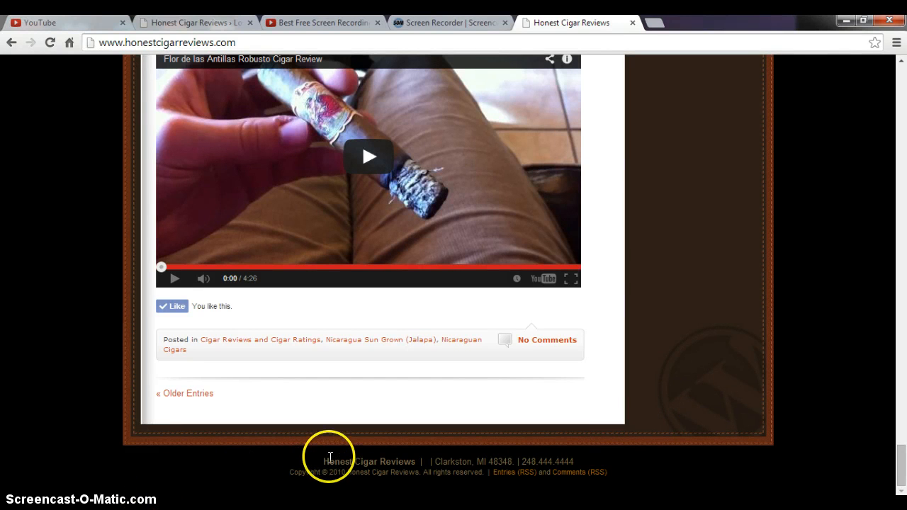
pyautogui.moveTo(381, 446)
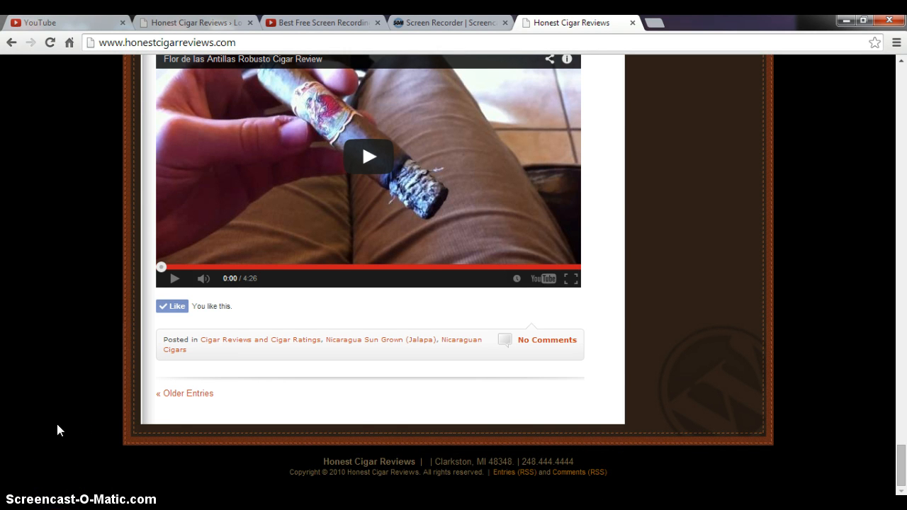
pyautogui.moveTo(386, 459)
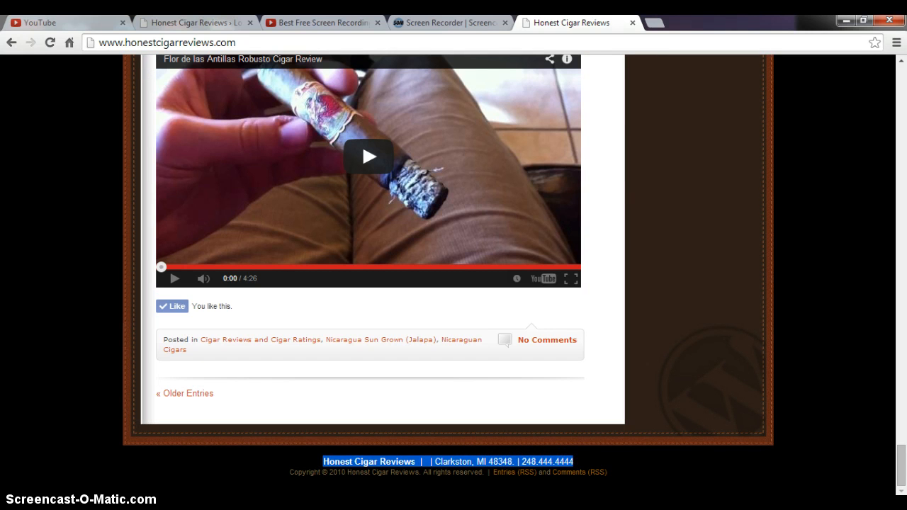
pyautogui.doubleClick(337, 472)
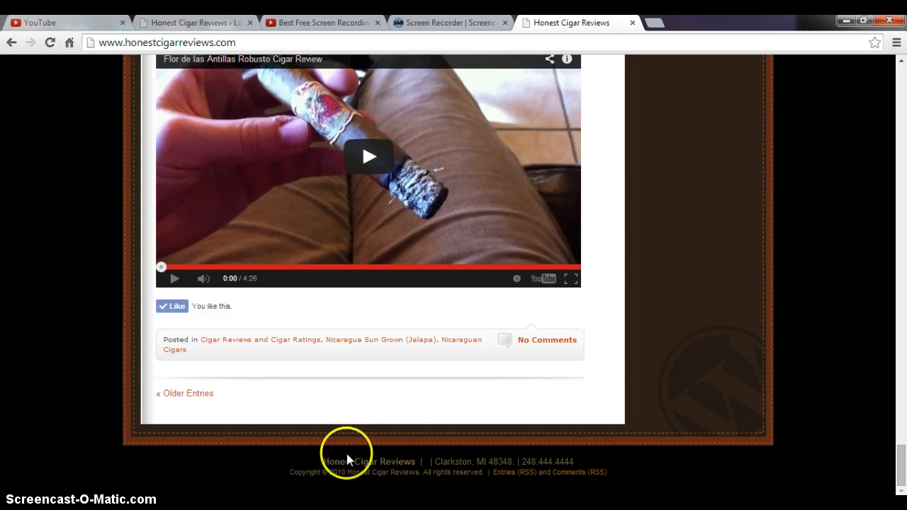
pyautogui.moveTo(615, 39)
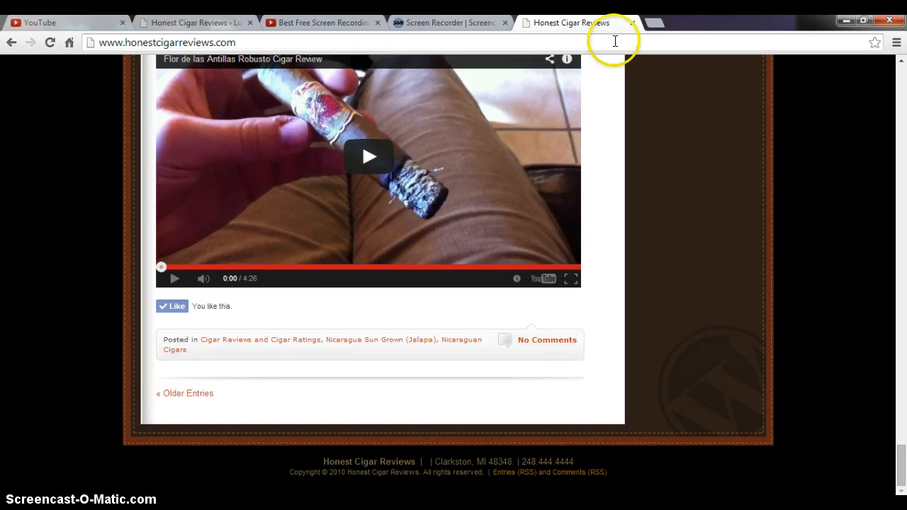
pyautogui.moveTo(368, 111)
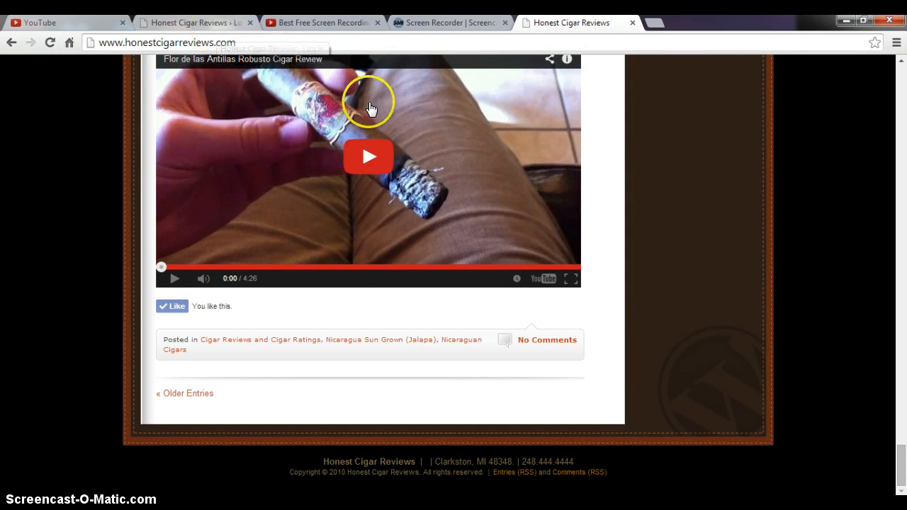
# Log in to the site's admin with the saved credentials to reach the dashboard
pyautogui.click(191, 23)
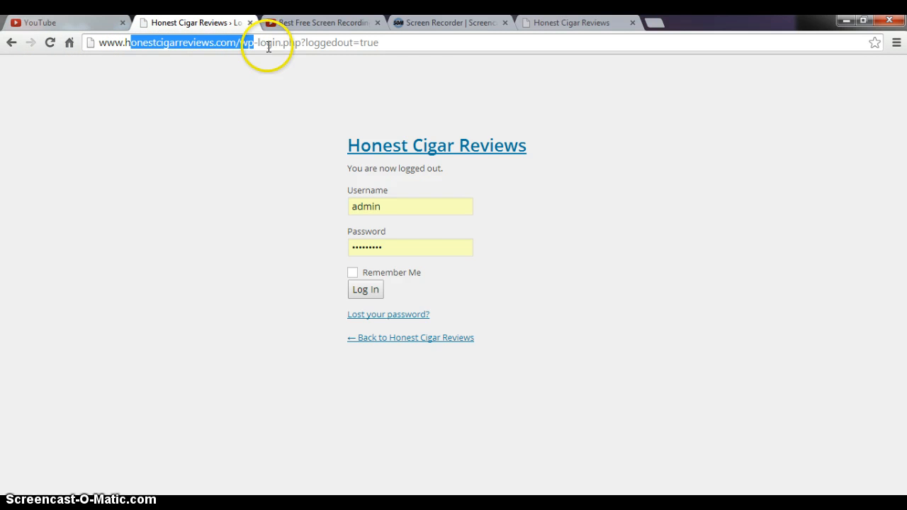
pyautogui.moveTo(295, 258)
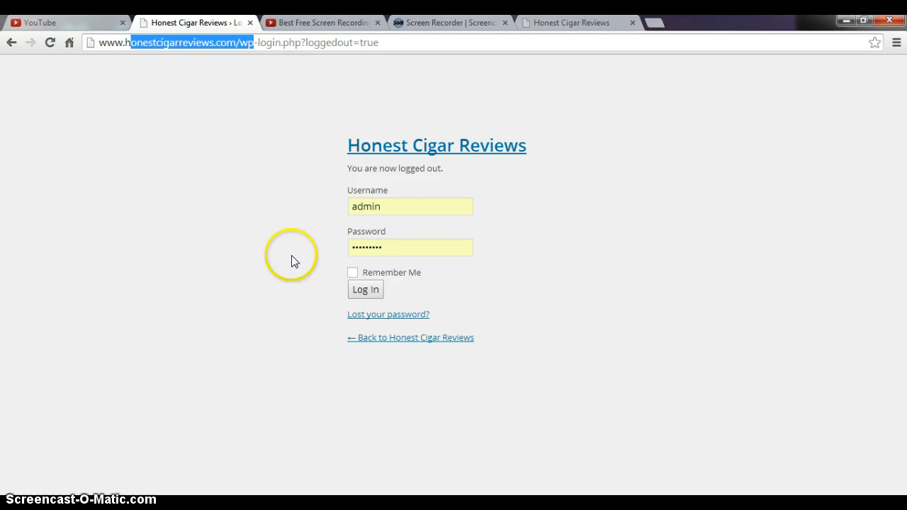
pyautogui.click(365, 289)
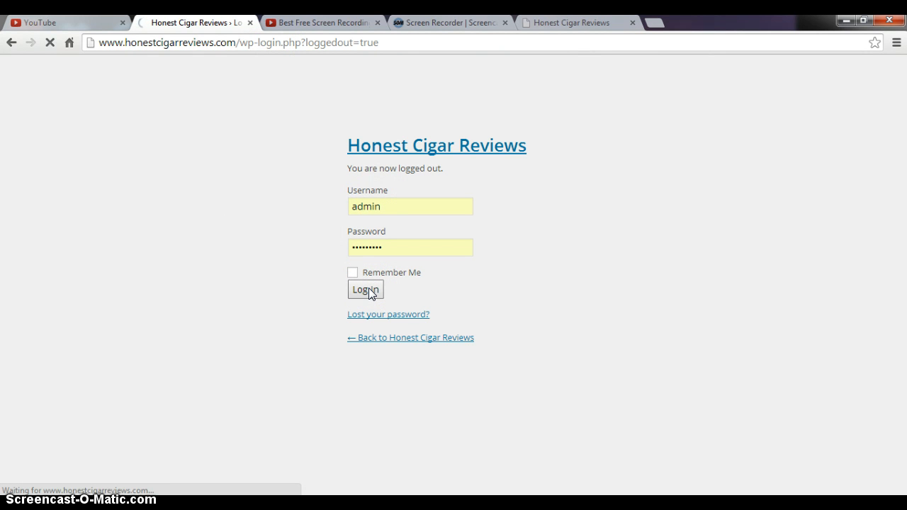
pyautogui.click(365, 289)
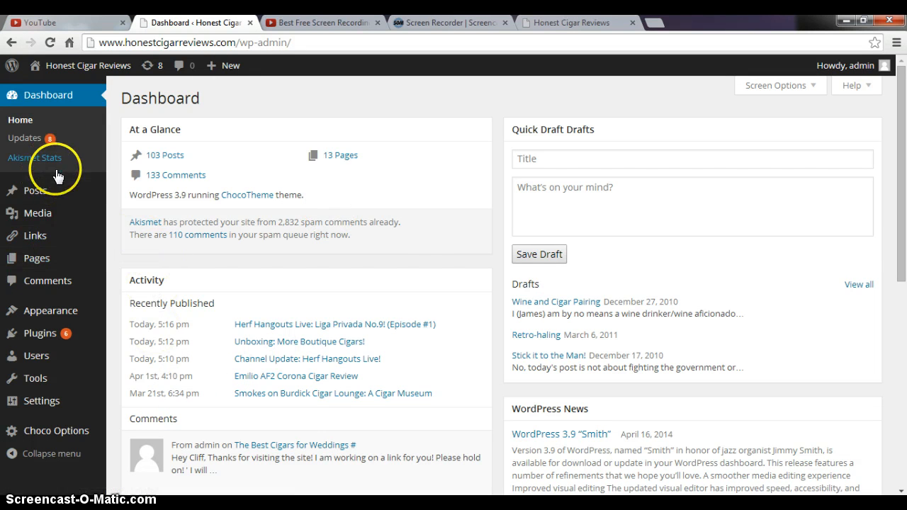
pyautogui.click(51, 309)
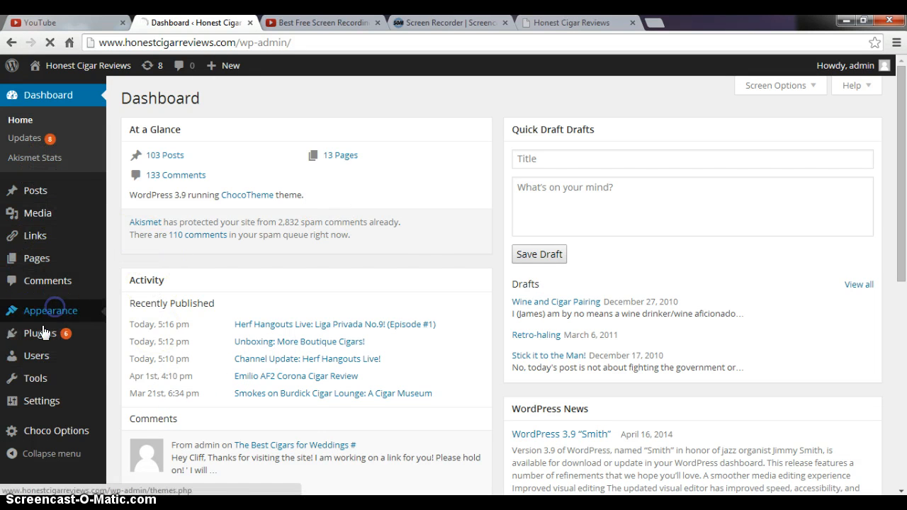
pyautogui.moveTo(40, 333)
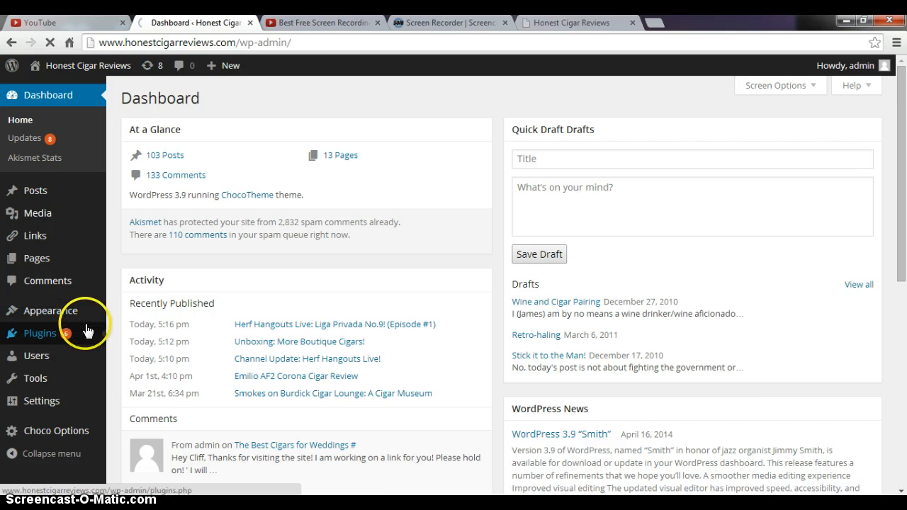
pyautogui.click(50, 309)
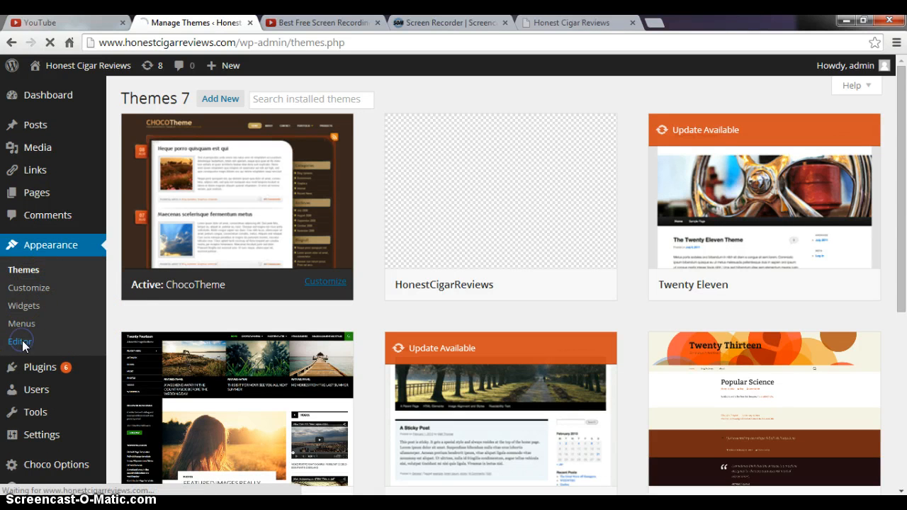
pyautogui.click(20, 342)
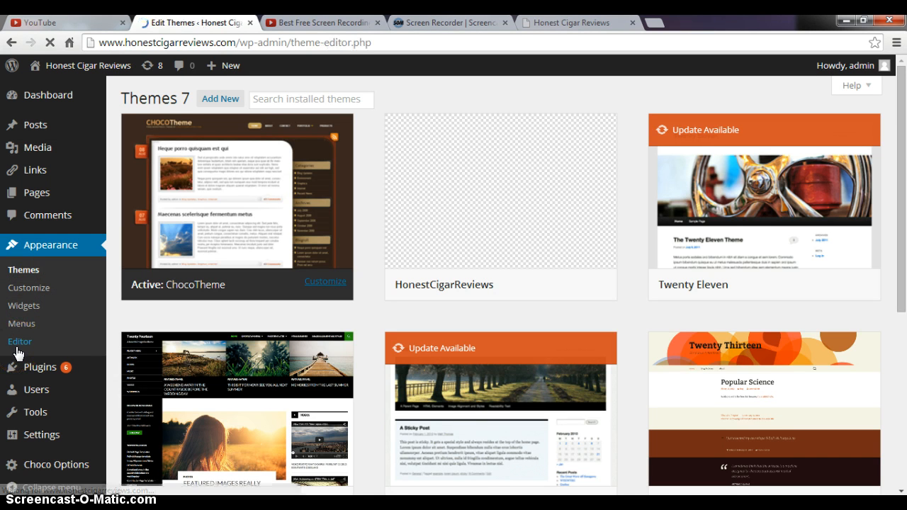
pyautogui.click(20, 341)
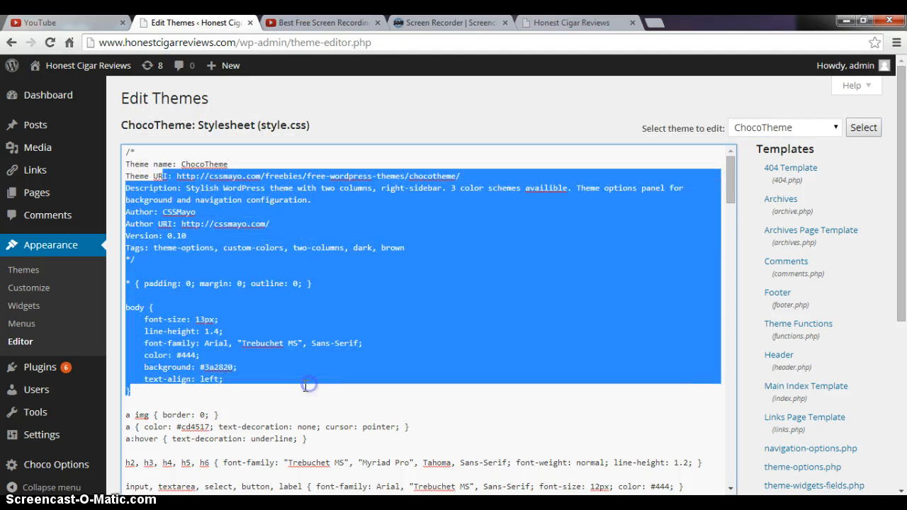
pyautogui.scroll(-3)
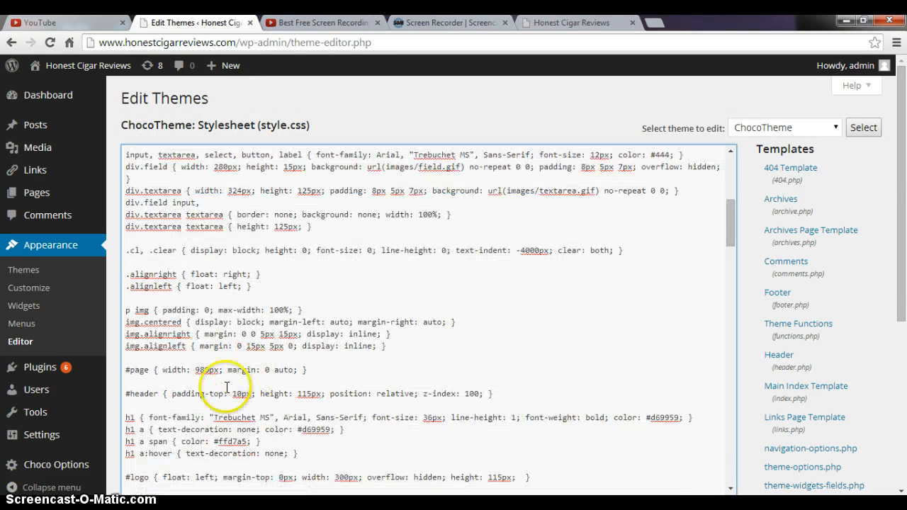
pyautogui.scroll(-3)
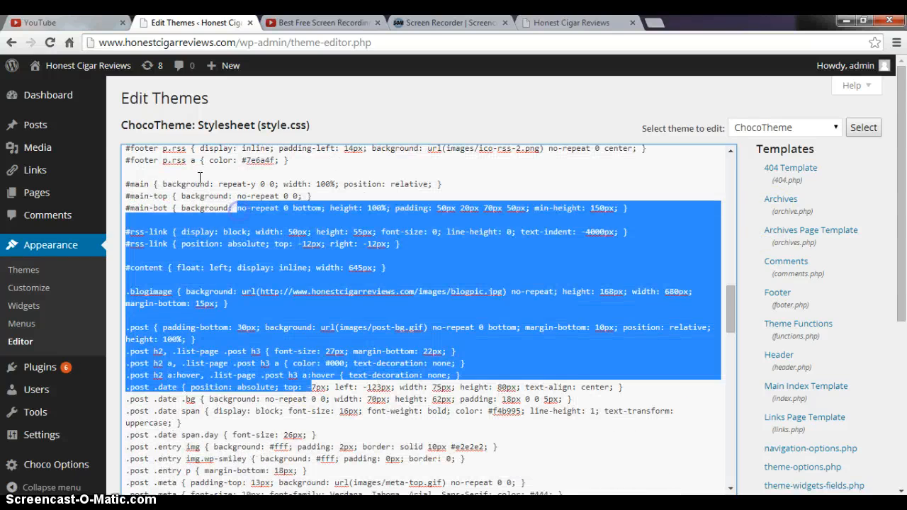
pyautogui.scroll(-3)
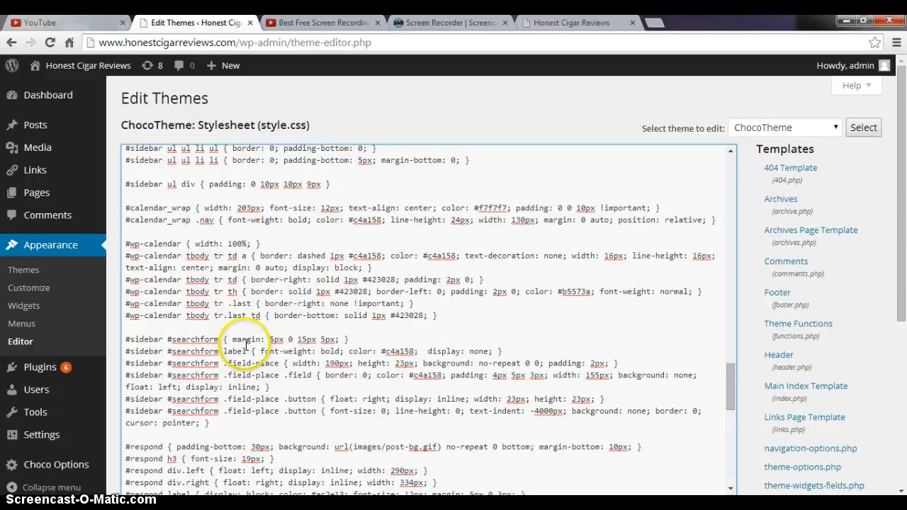
pyautogui.moveTo(187, 184); pyautogui.dragTo(209, 423)
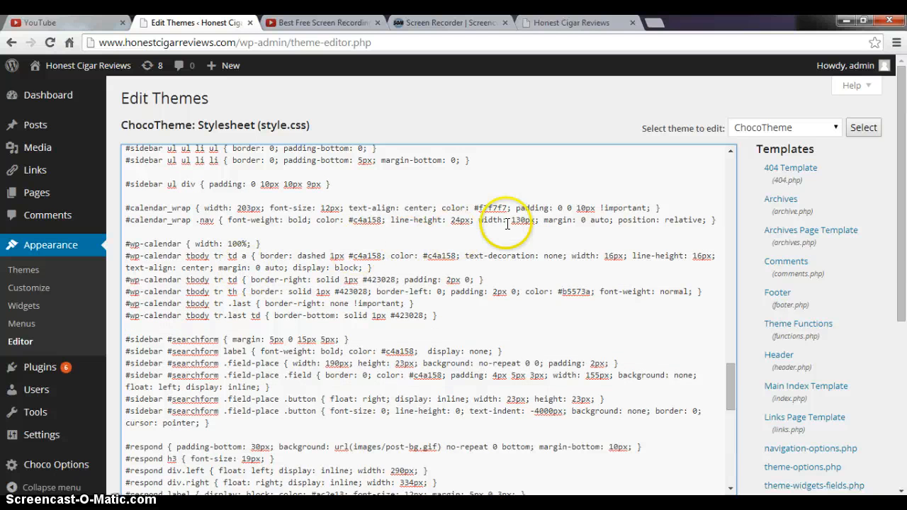
pyautogui.moveTo(397, 255)
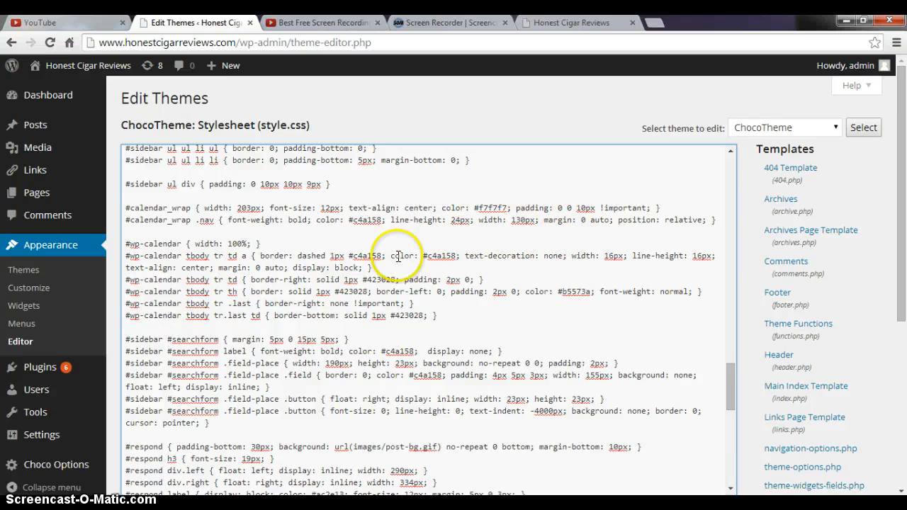
pyautogui.scroll(-3)
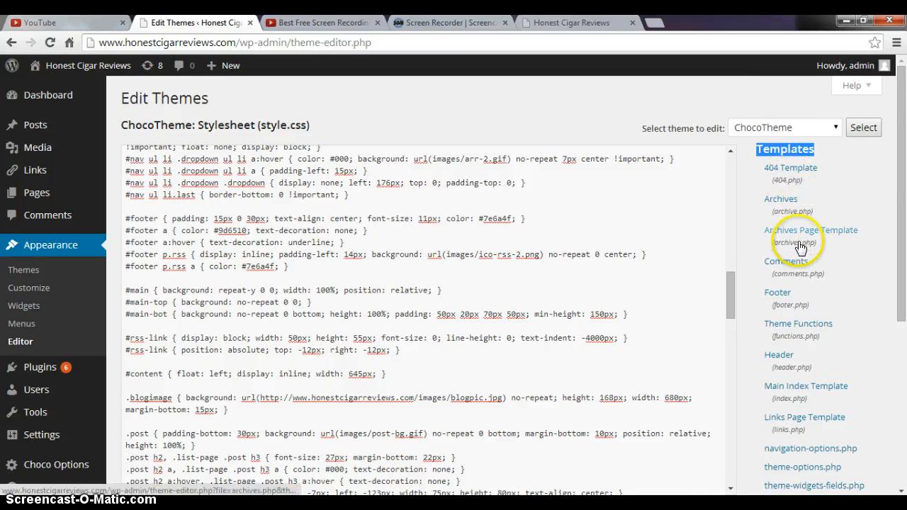
pyautogui.moveTo(802, 467)
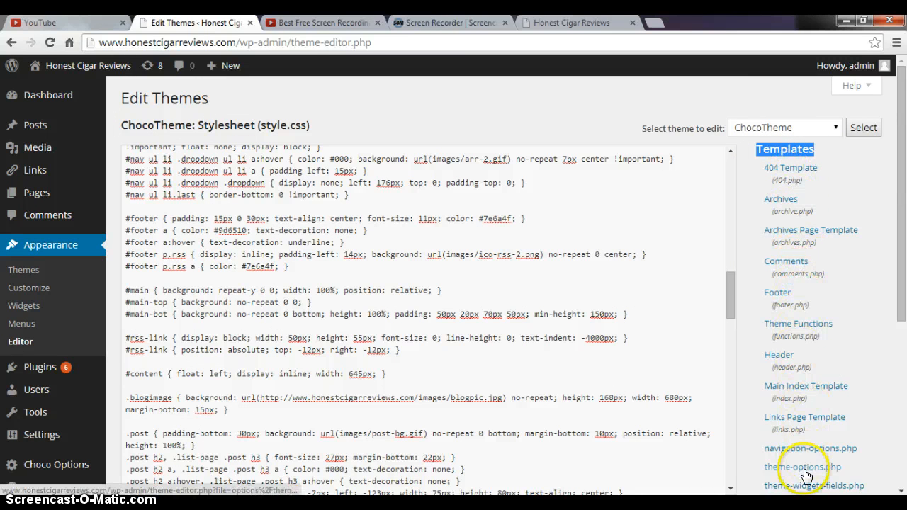
pyautogui.moveTo(810, 229)
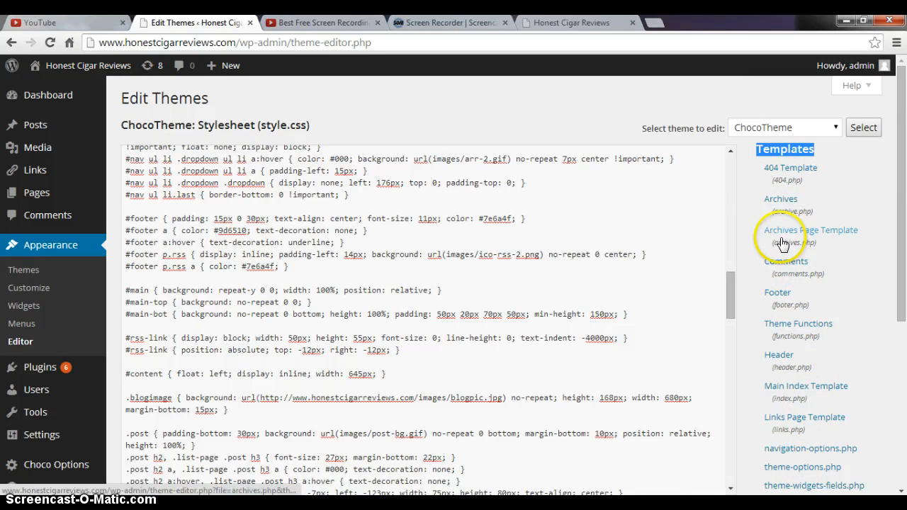
pyautogui.scroll(-3)
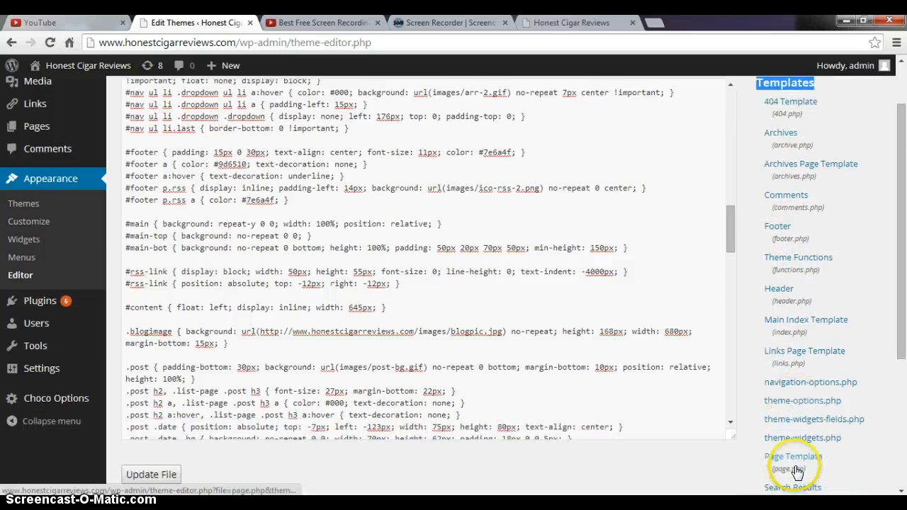
pyautogui.scroll(-3)
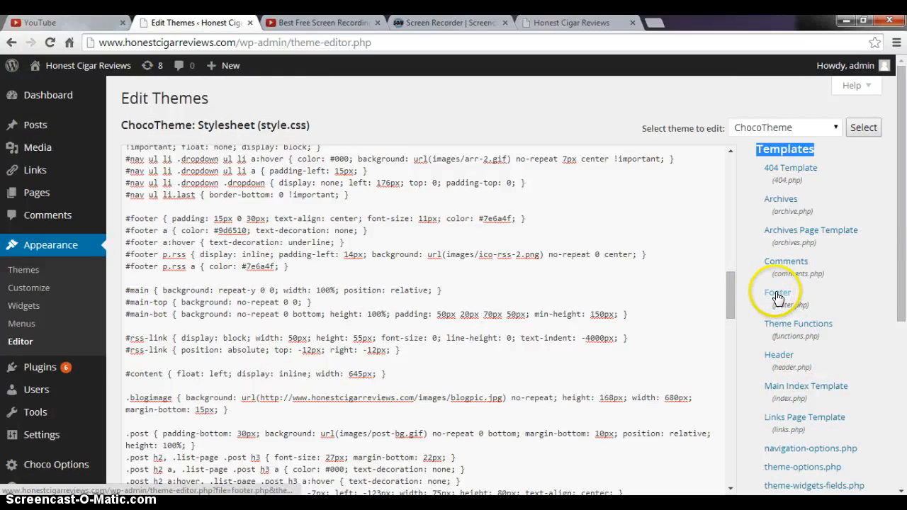
# In footer.php, replace the city Clarkston with Kalamazoo
pyautogui.click(776, 292)
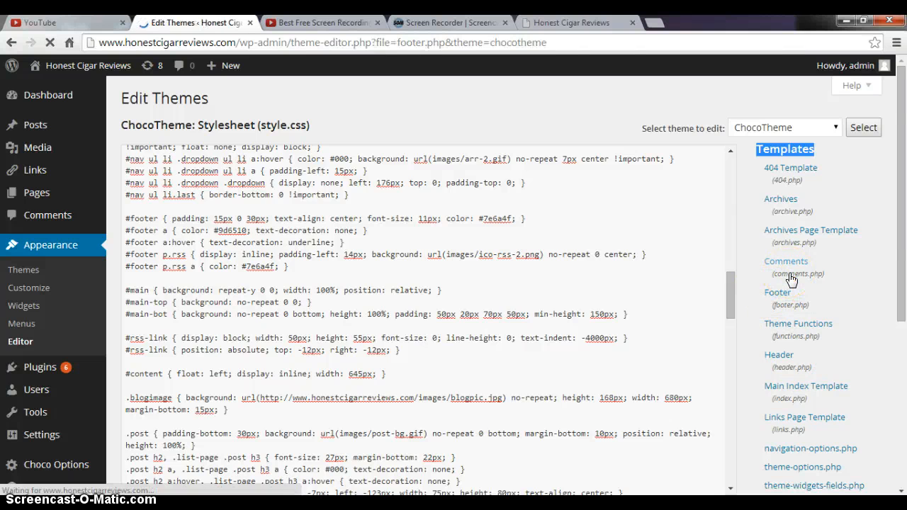
pyautogui.click(776, 292)
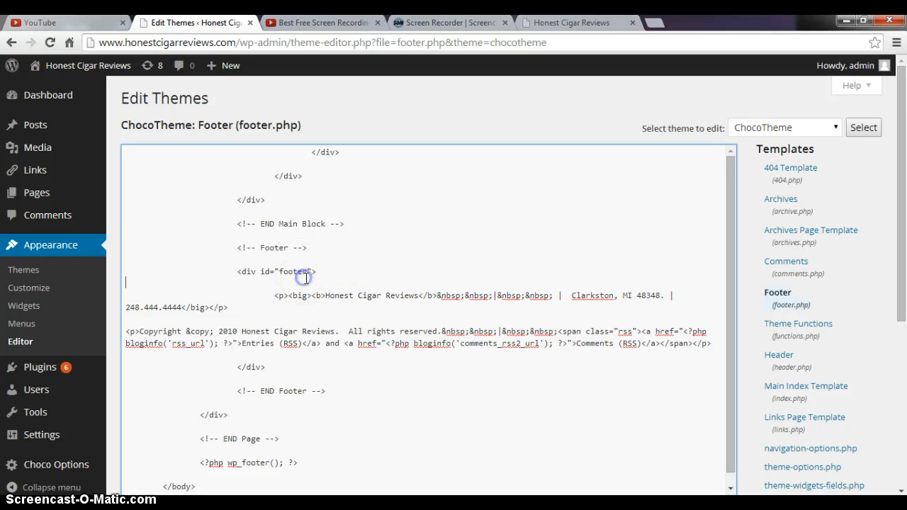
pyautogui.moveTo(331, 296)
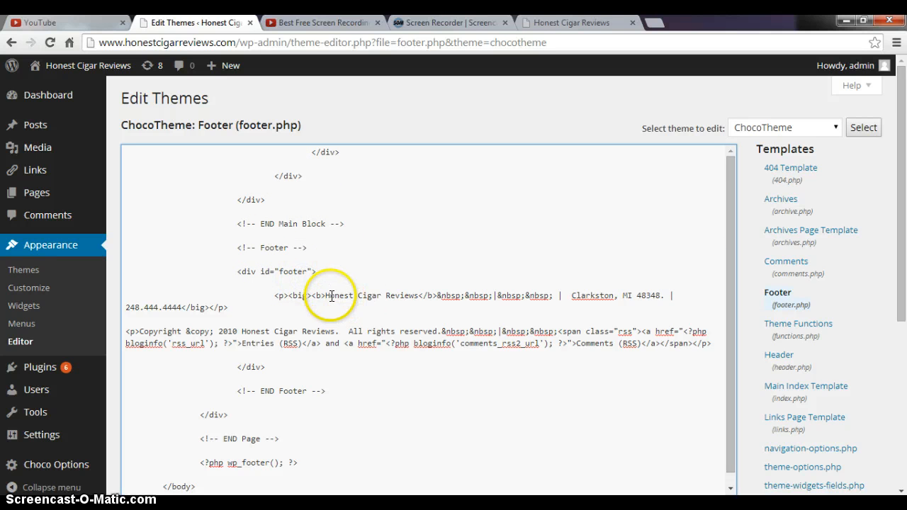
pyautogui.doubleClick(371, 296)
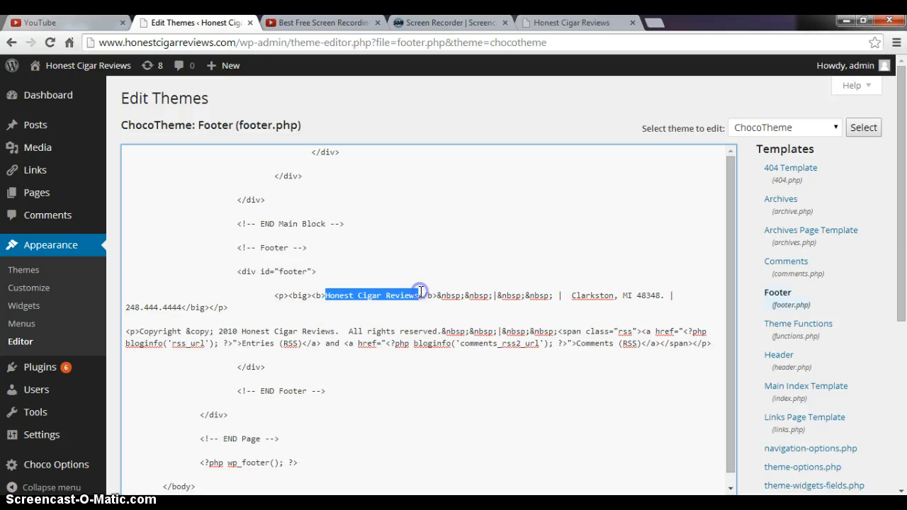
pyautogui.moveTo(513, 289)
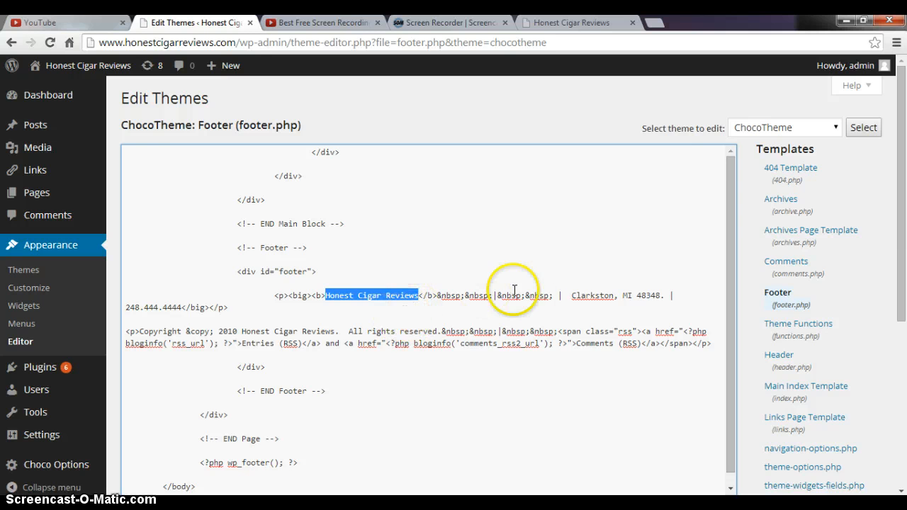
pyautogui.moveTo(574, 295)
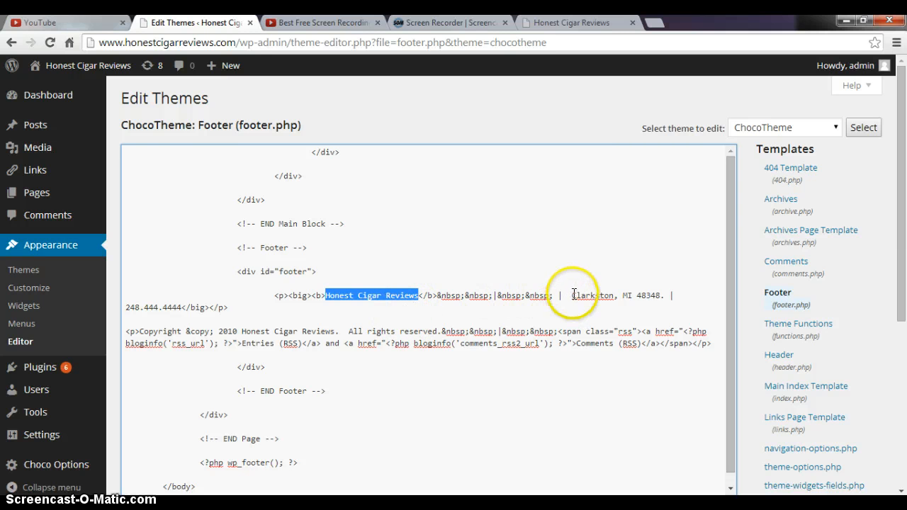
pyautogui.doubleClick(593, 296)
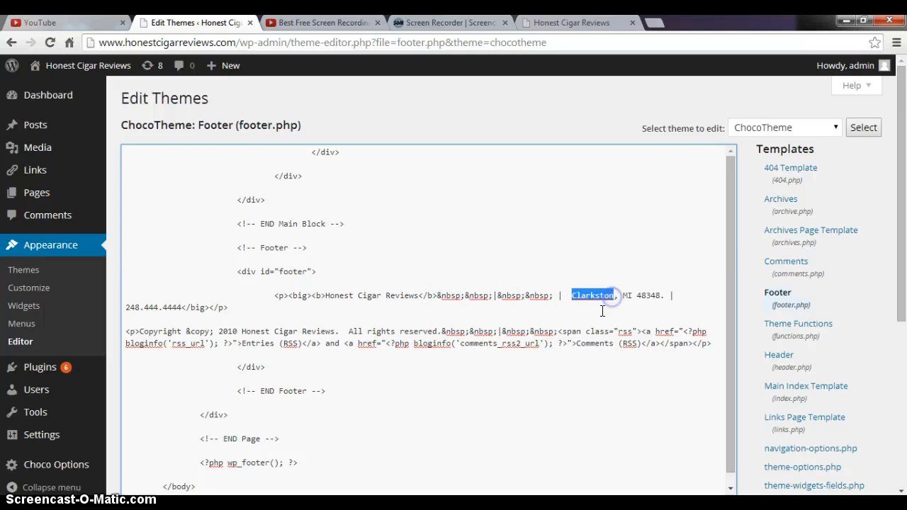
pyautogui.write('Kalam')
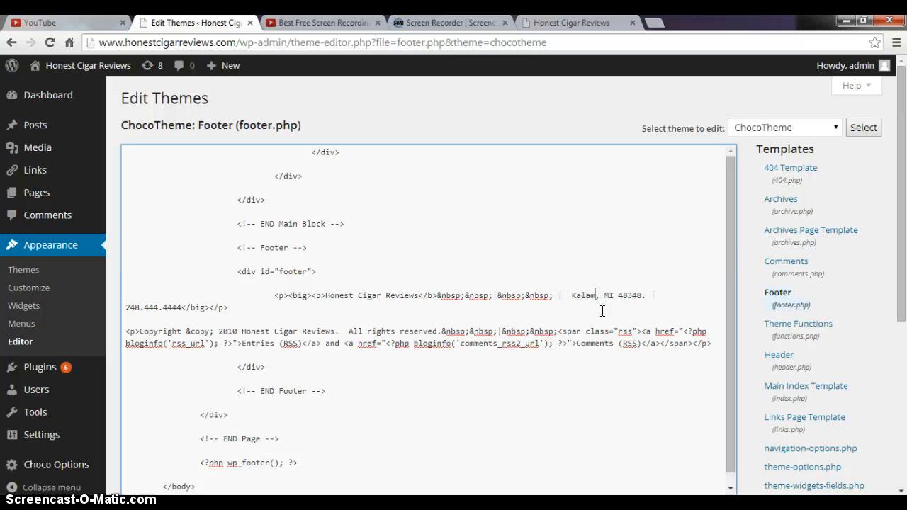
pyautogui.write('azoo')
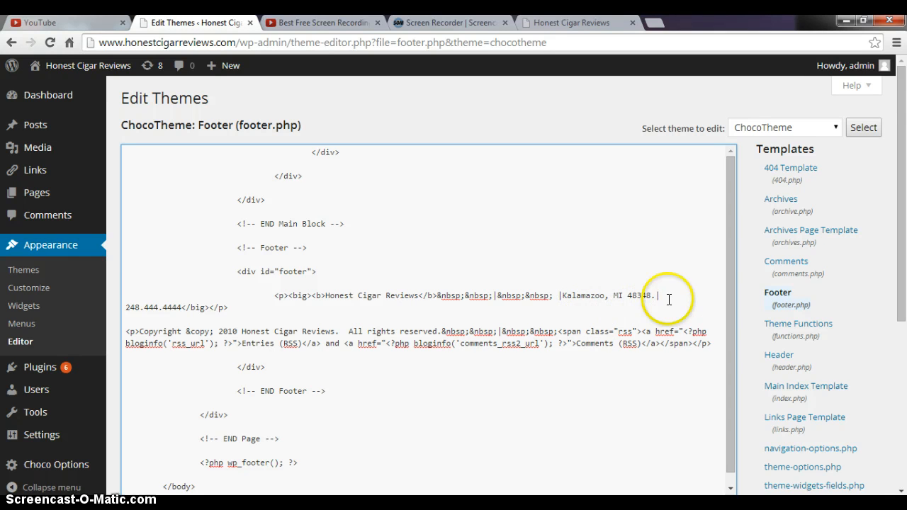
pyautogui.press('Backspace')
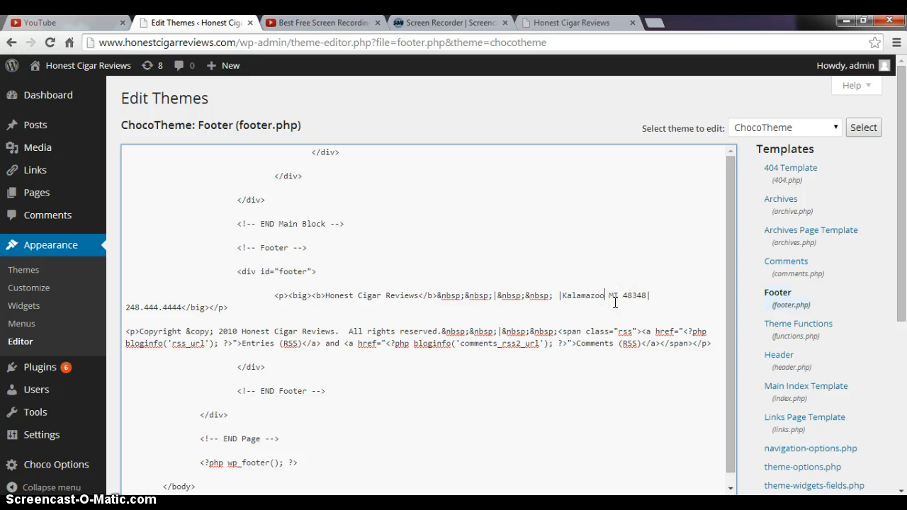
pyautogui.moveTo(604, 304)
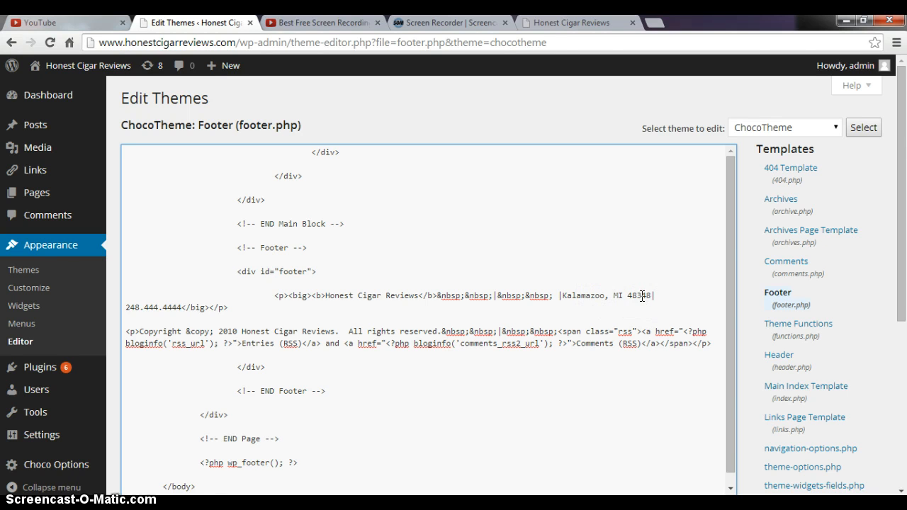
pyautogui.doubleClick(637, 296)
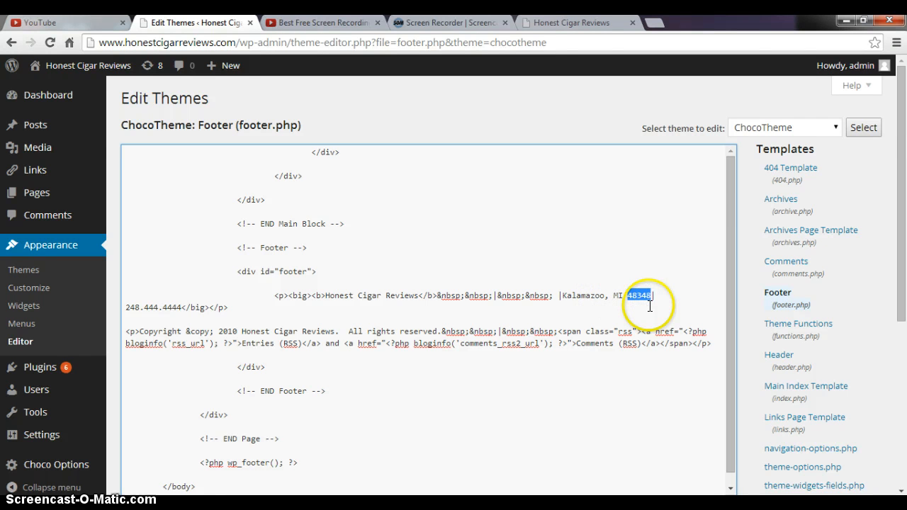
pyautogui.write('49006')
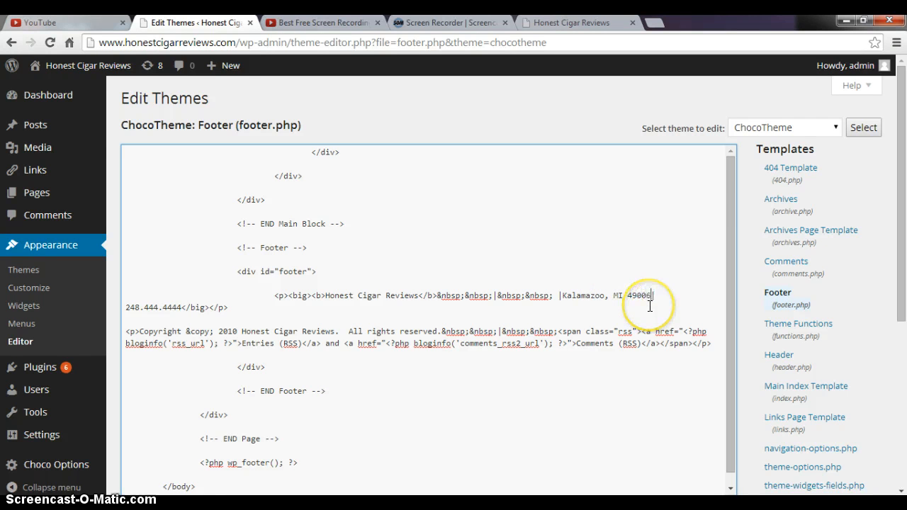
pyautogui.moveTo(159, 311)
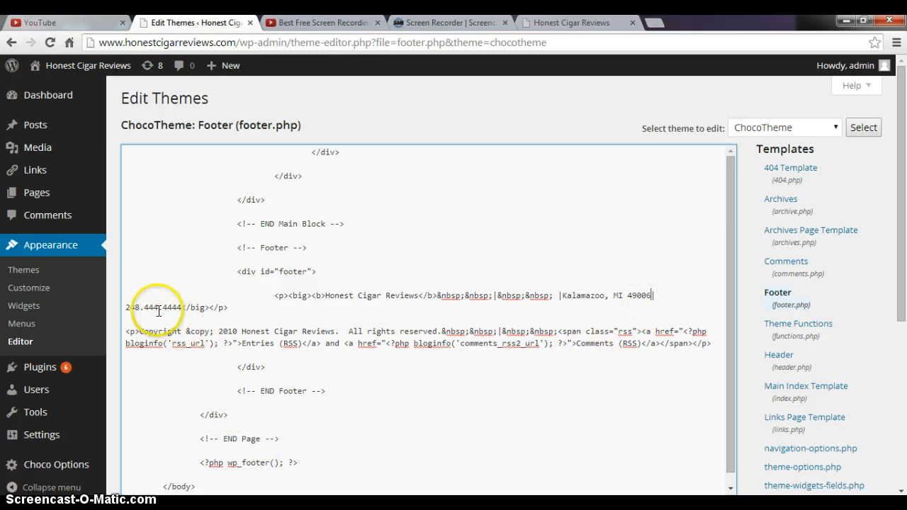
pyautogui.doubleClick(159, 306)
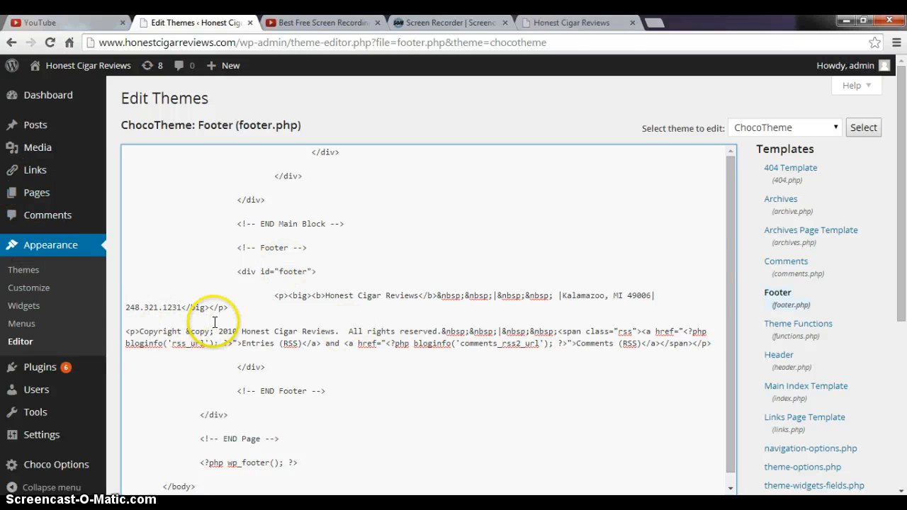
pyautogui.moveTo(595, 192)
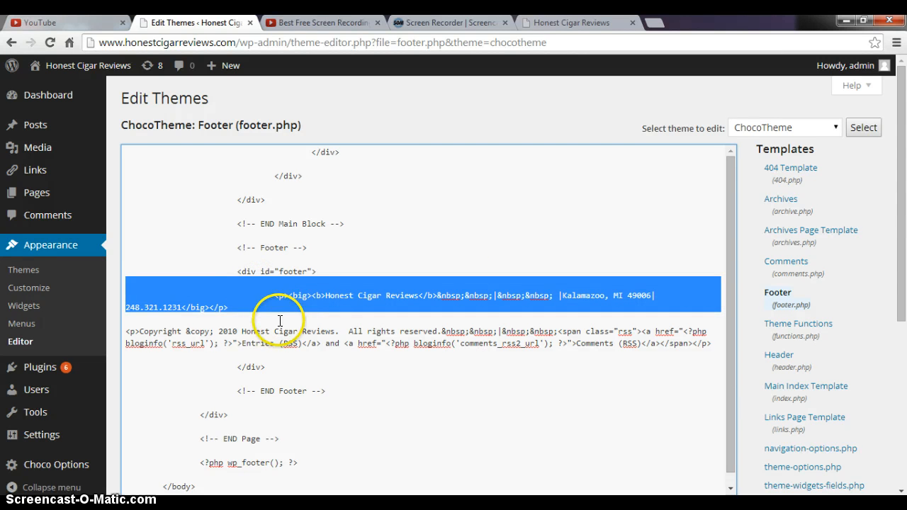
# Change the copyright year from 2010 to 2014 and capitalize All Rights Reserved
pyautogui.click(234, 332)
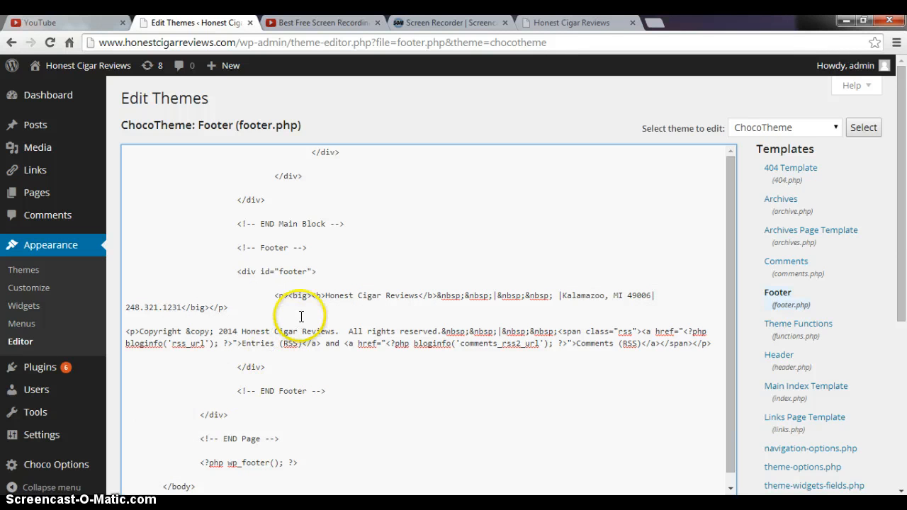
pyautogui.moveTo(328, 340)
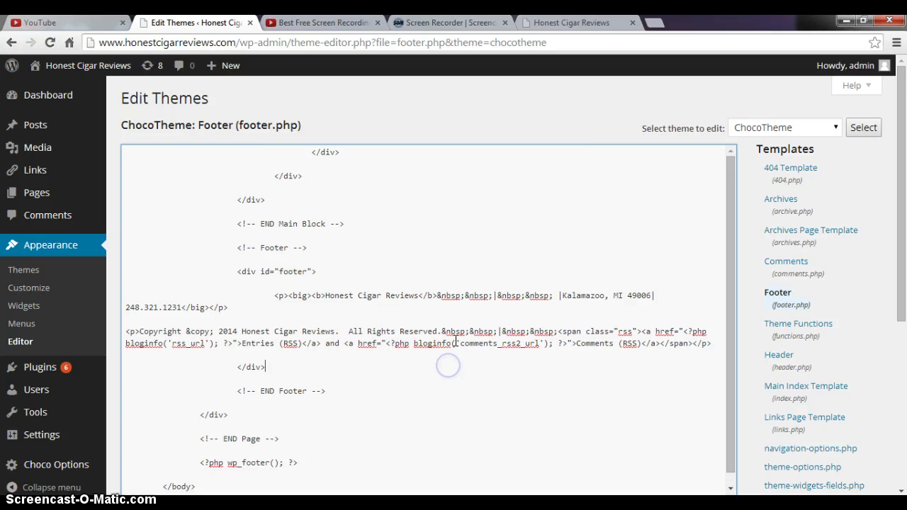
pyautogui.moveTo(490, 354)
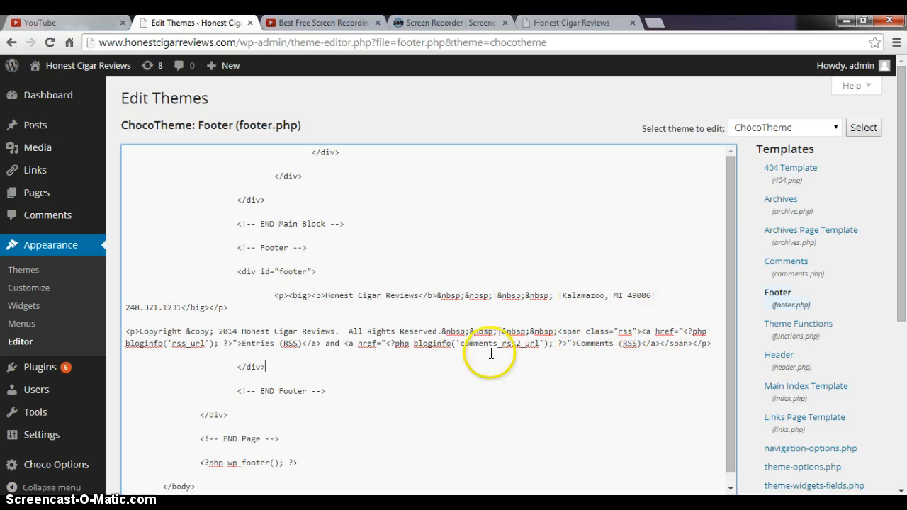
pyautogui.moveTo(439, 337)
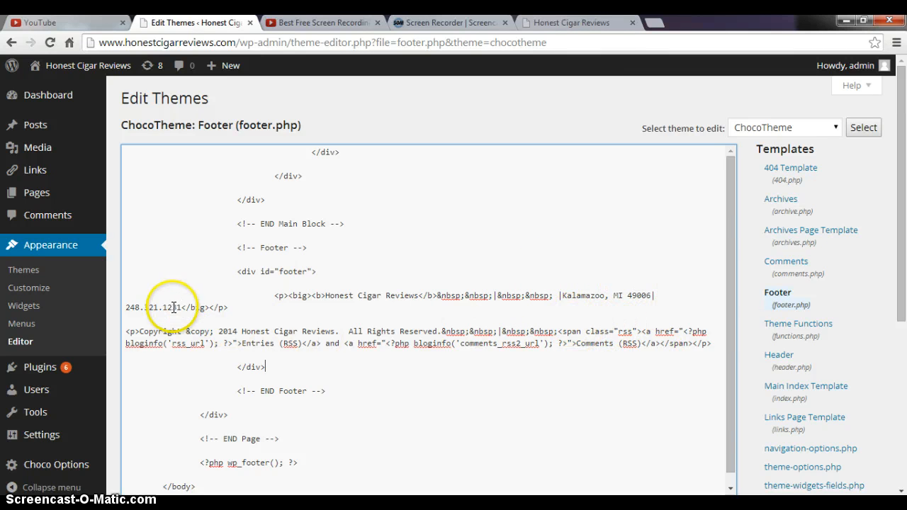
pyautogui.moveTo(559, 296)
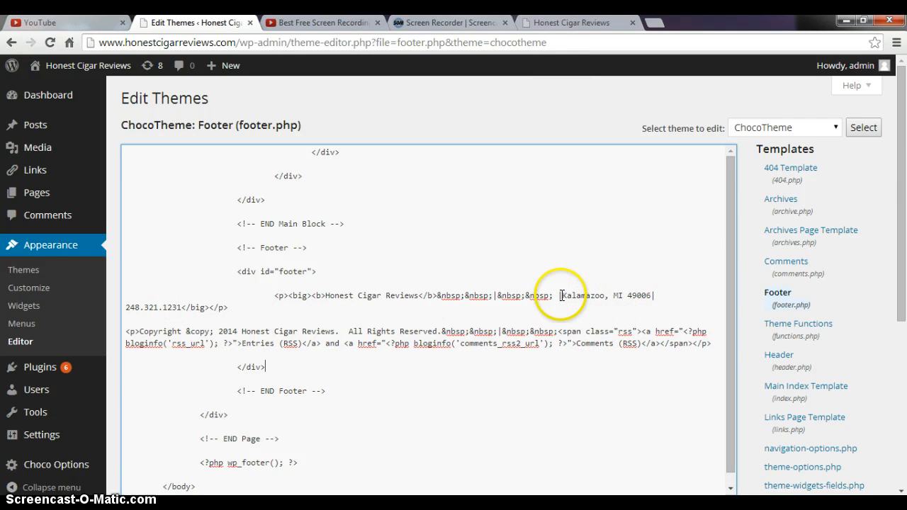
pyautogui.moveTo(561, 293)
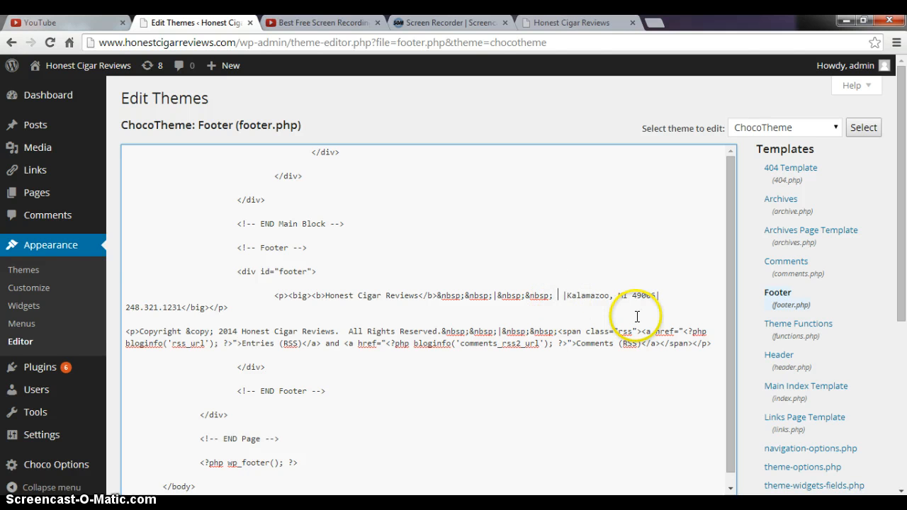
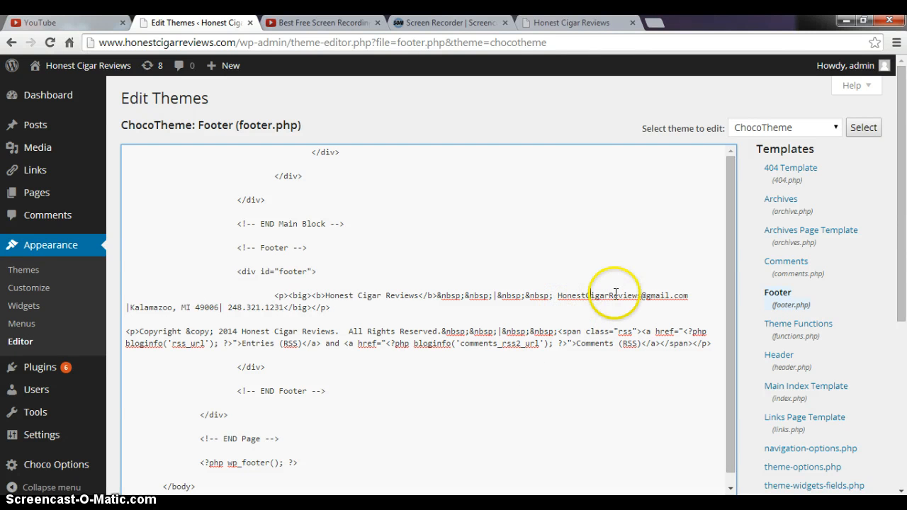
# Add the Honest Cigar Reviews gmail contact address with ' | ' before Kalamazoo in the footer line
pyautogui.moveTo(181, 371)
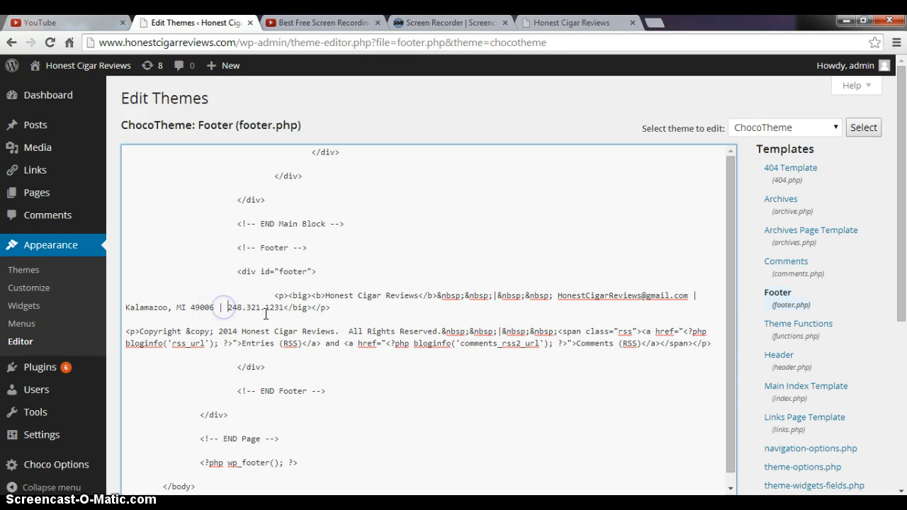
# Save footer.php with Update File so it reports 'File edited successfully'
pyautogui.scroll(-3)
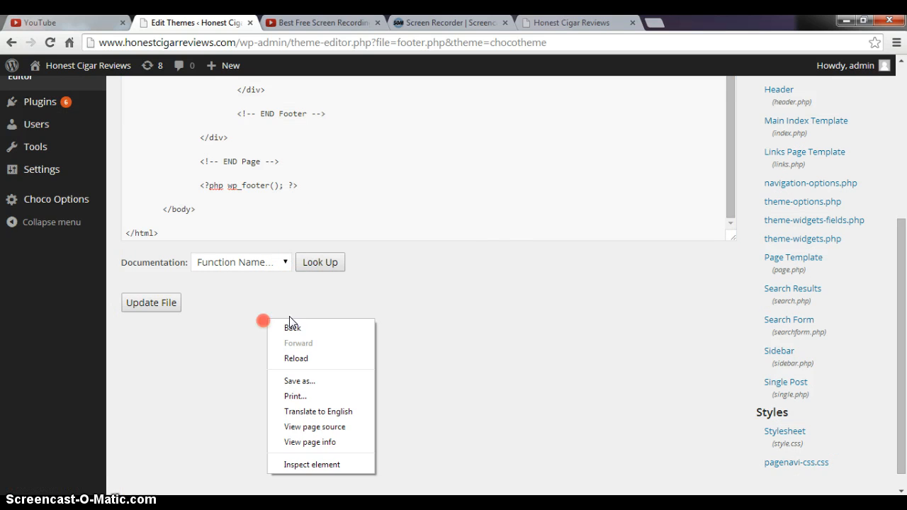
pyautogui.click(150, 304)
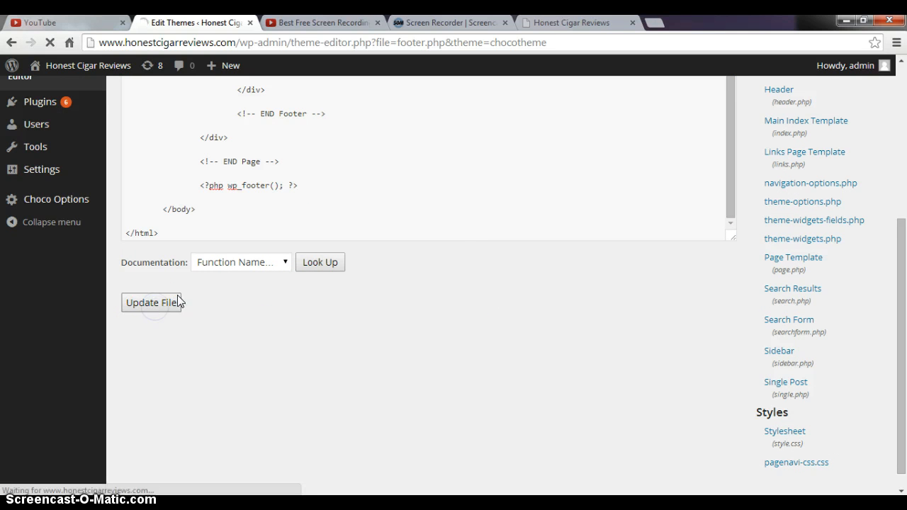
pyautogui.click(150, 303)
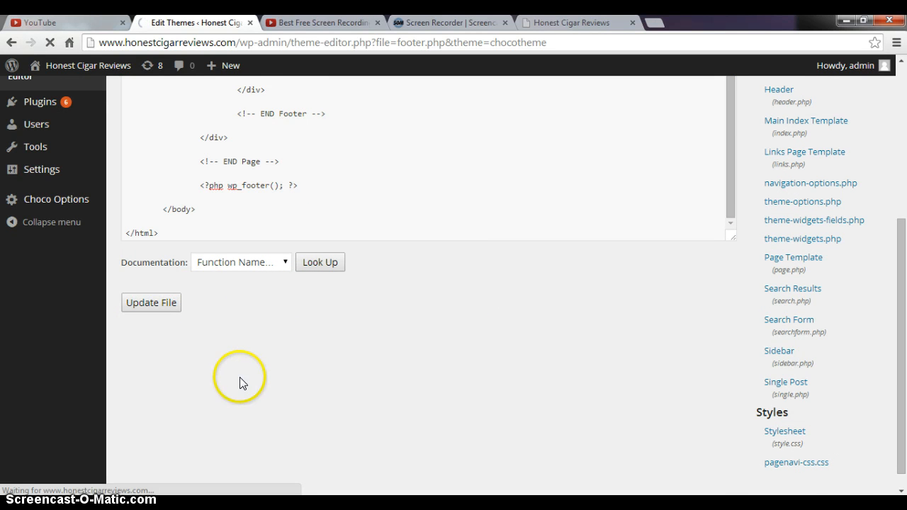
pyautogui.scroll(3)
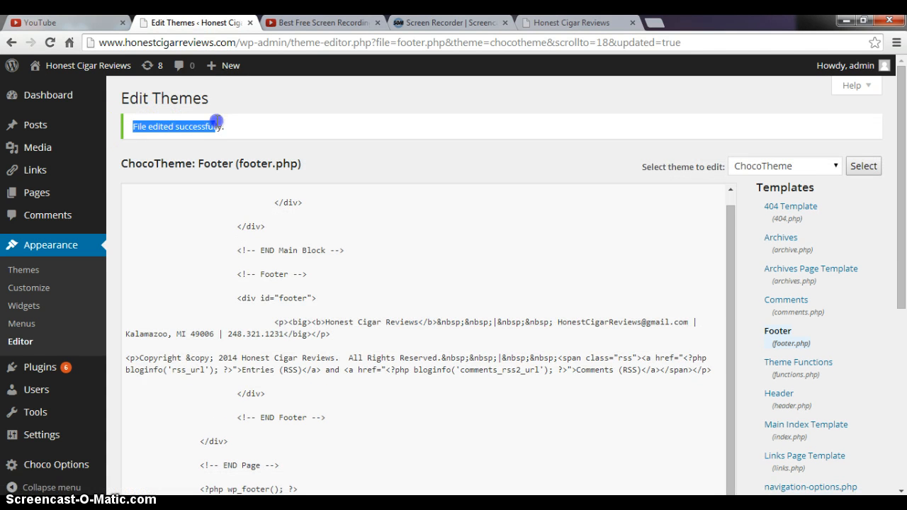
pyautogui.moveTo(400, 127)
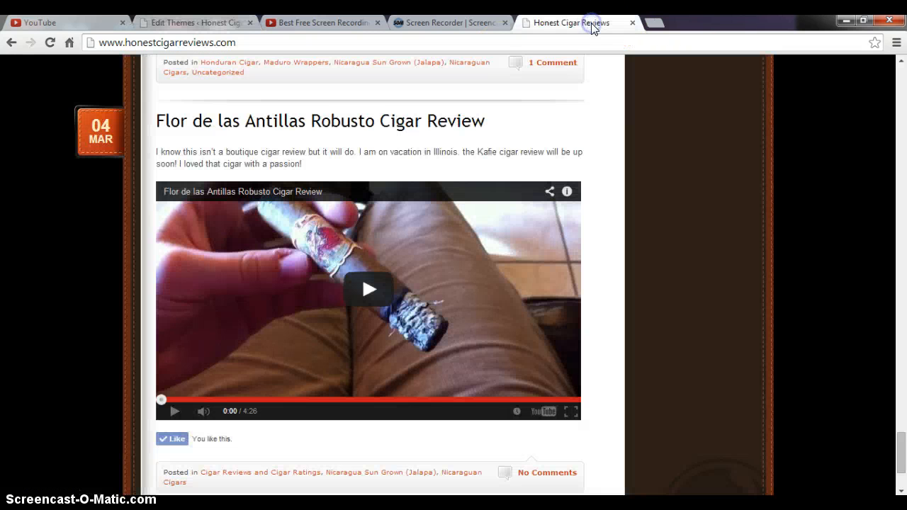
pyautogui.click(50, 43)
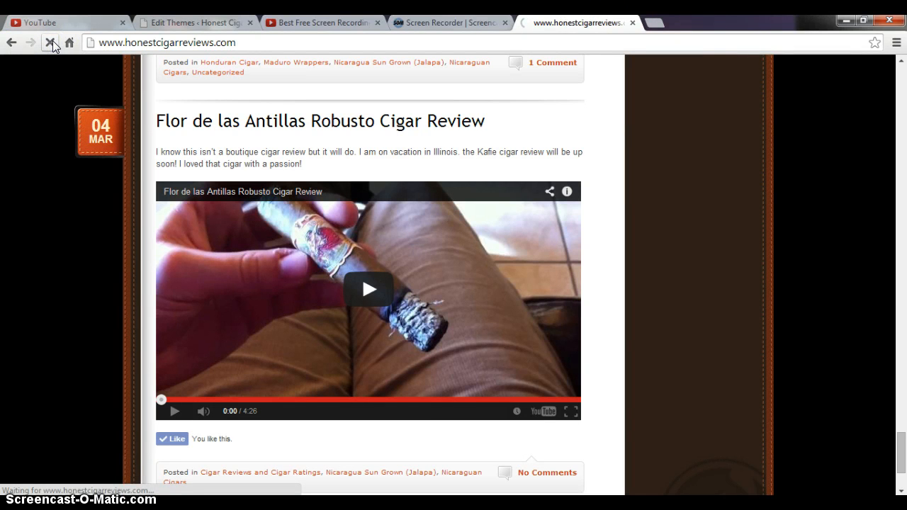
pyautogui.click(54, 43)
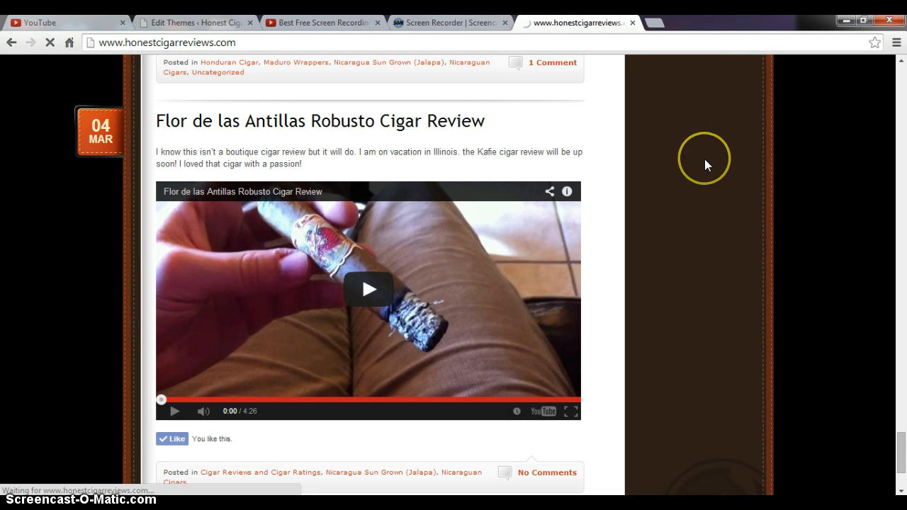
pyautogui.moveTo(524, 35)
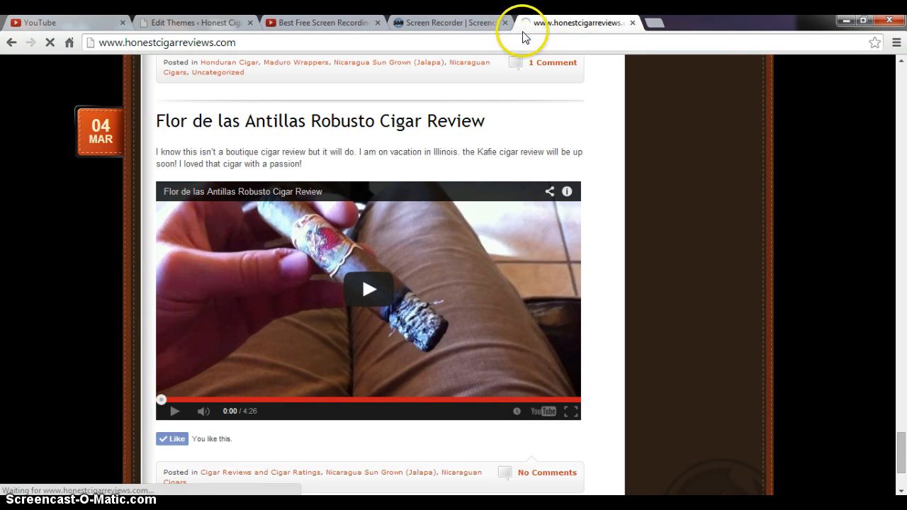
pyautogui.moveTo(597, 92)
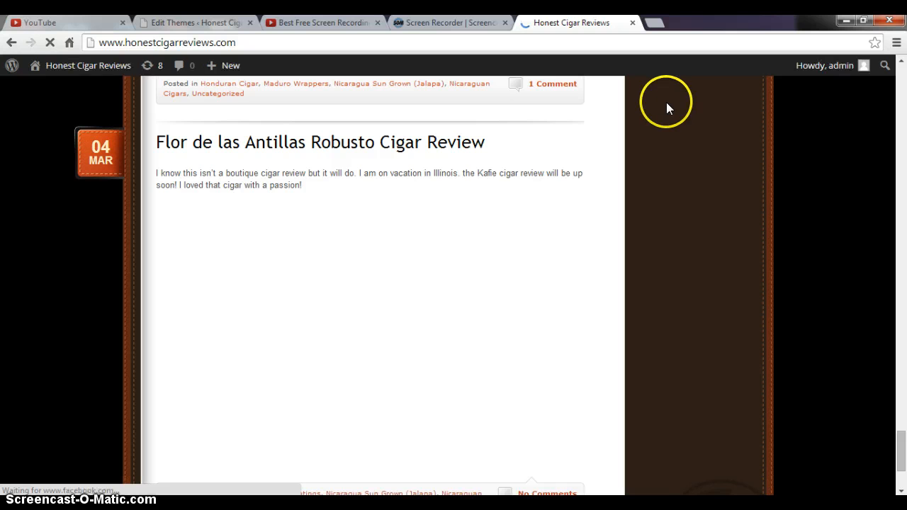
pyautogui.scroll(-3)
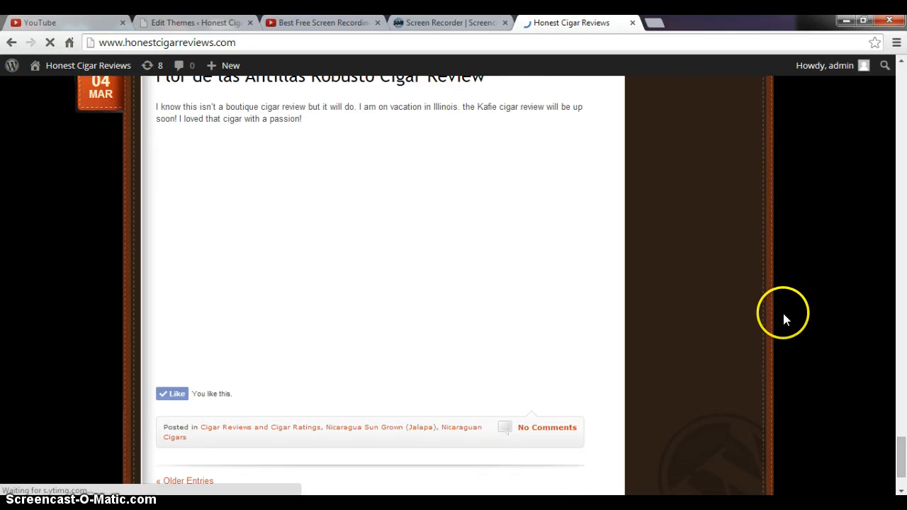
pyautogui.scroll(-3)
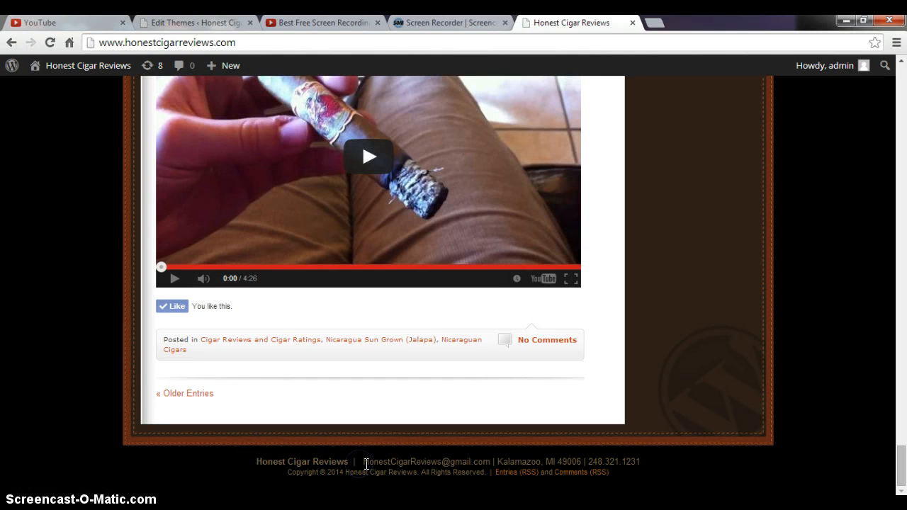
pyautogui.moveTo(389, 466)
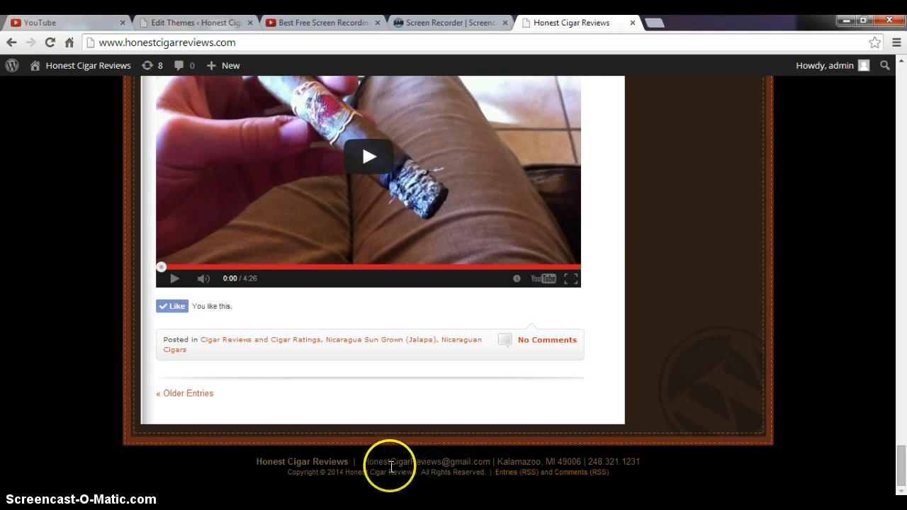